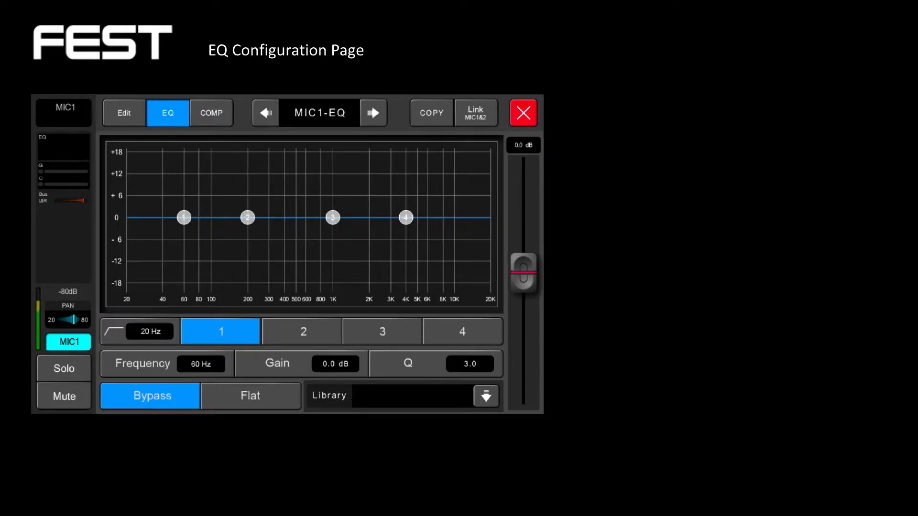
click(220, 331)
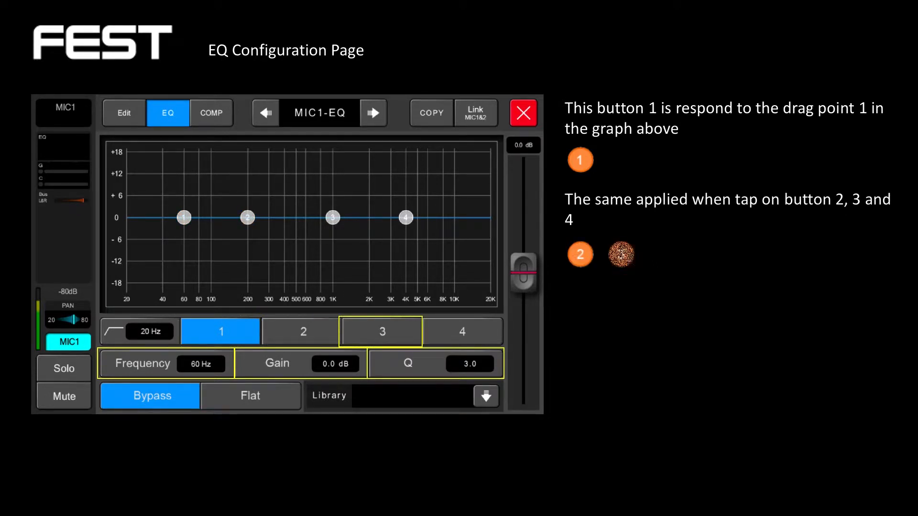
click(462, 331)
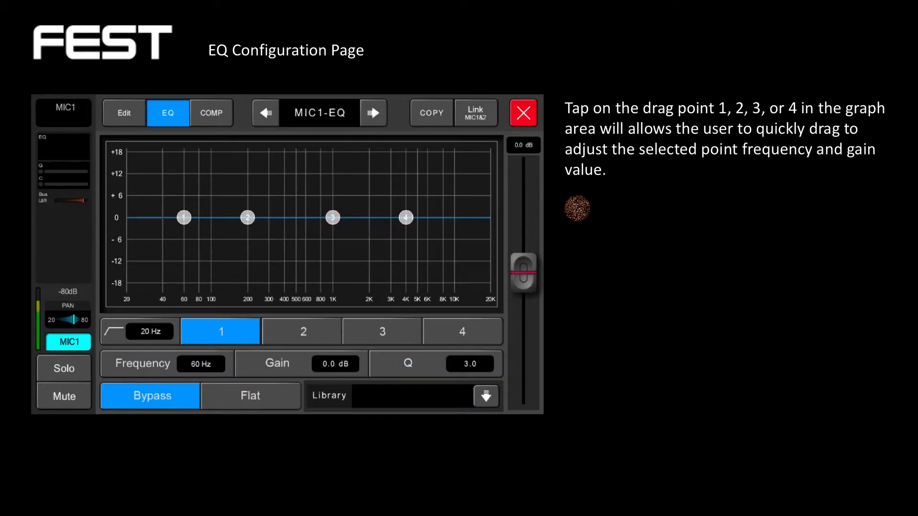
click(183, 218)
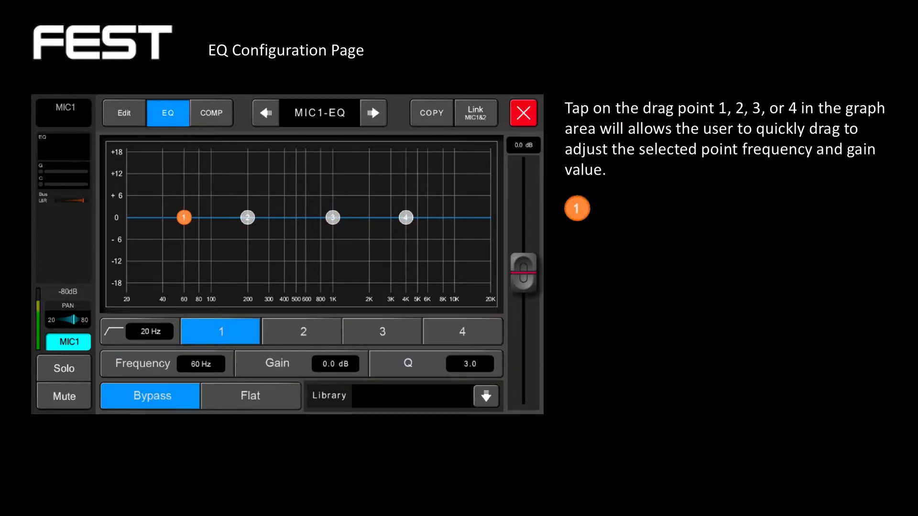
click(247, 217)
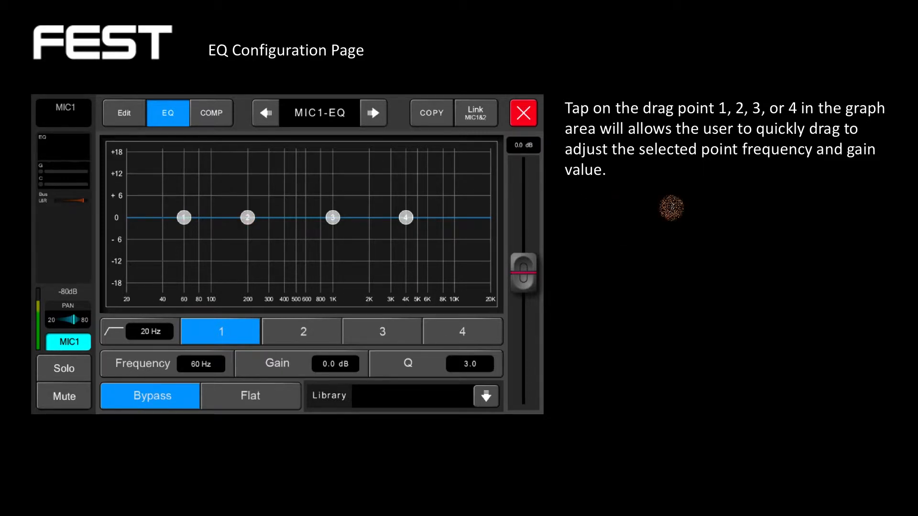
click(331, 217)
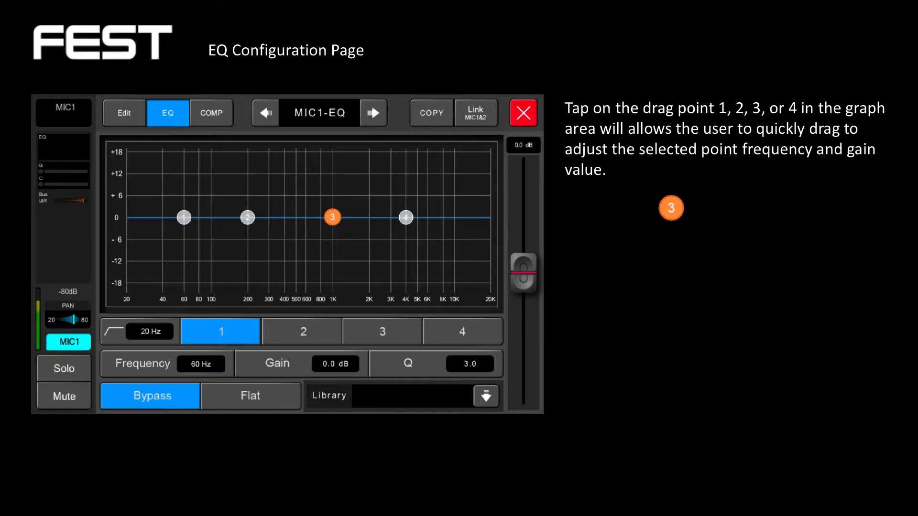
click(405, 217)
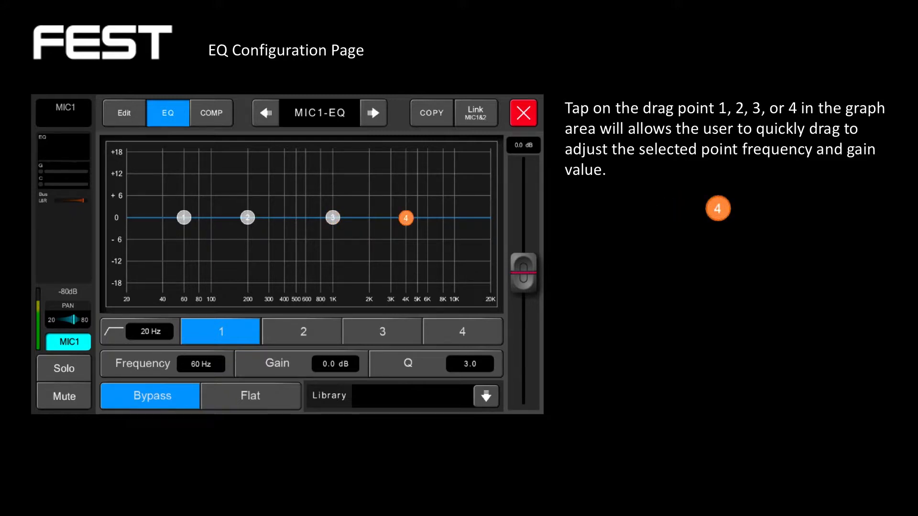
click(164, 364)
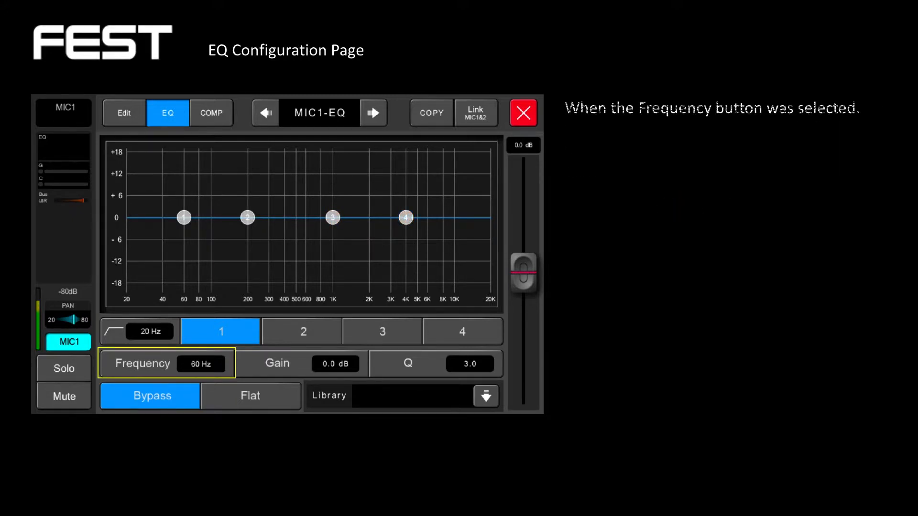
click(164, 364)
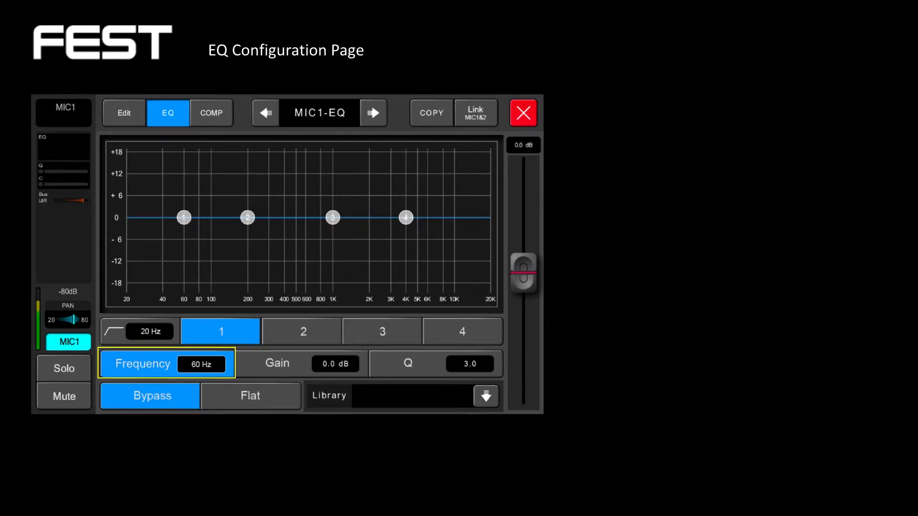
click(523, 272)
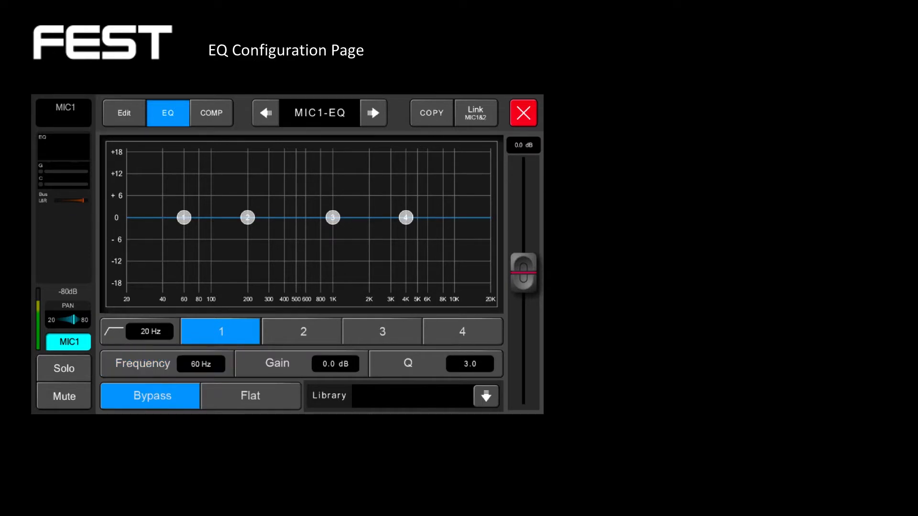
click(295, 363)
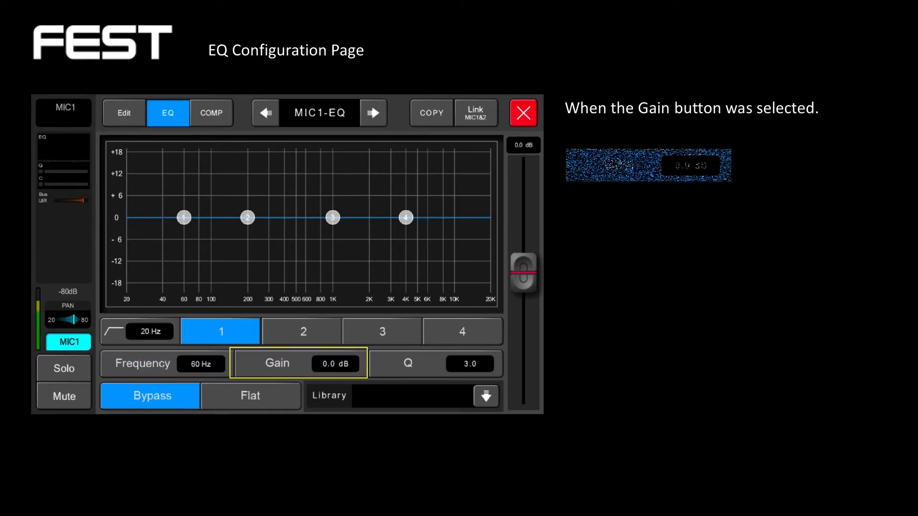
click(276, 363)
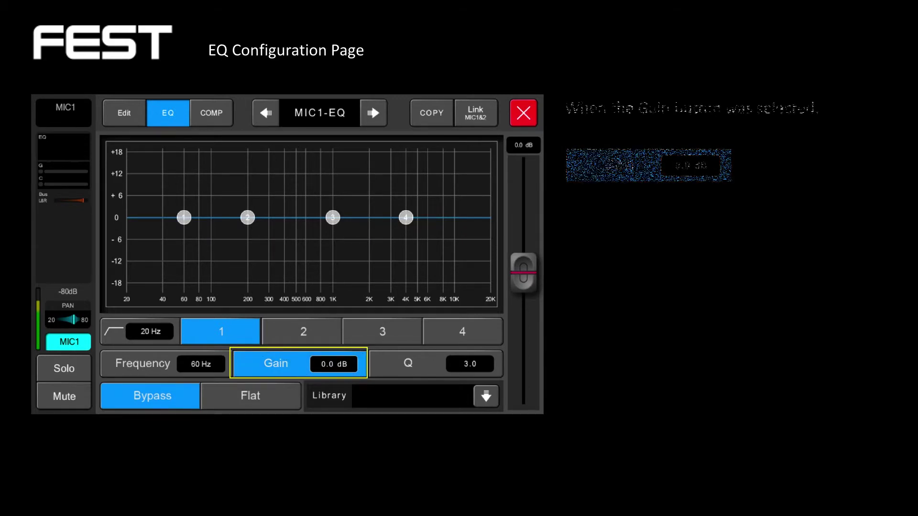
click(524, 271)
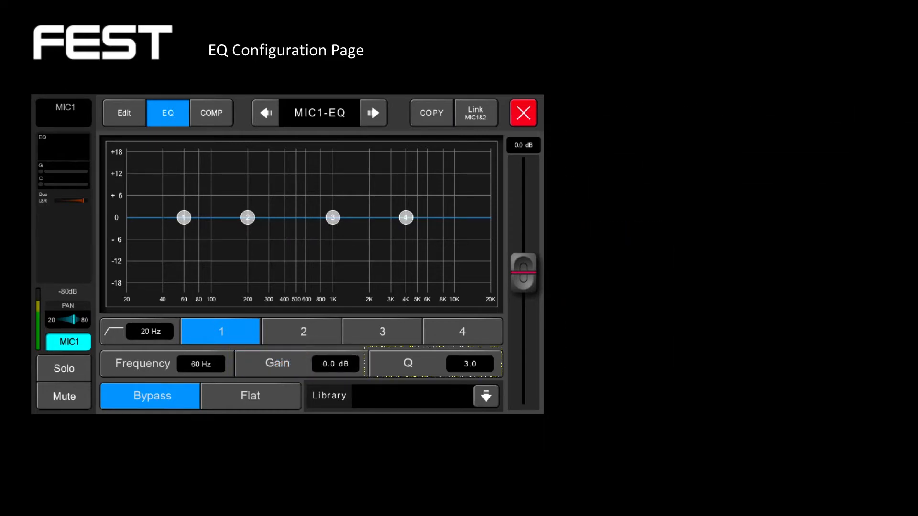
click(406, 363)
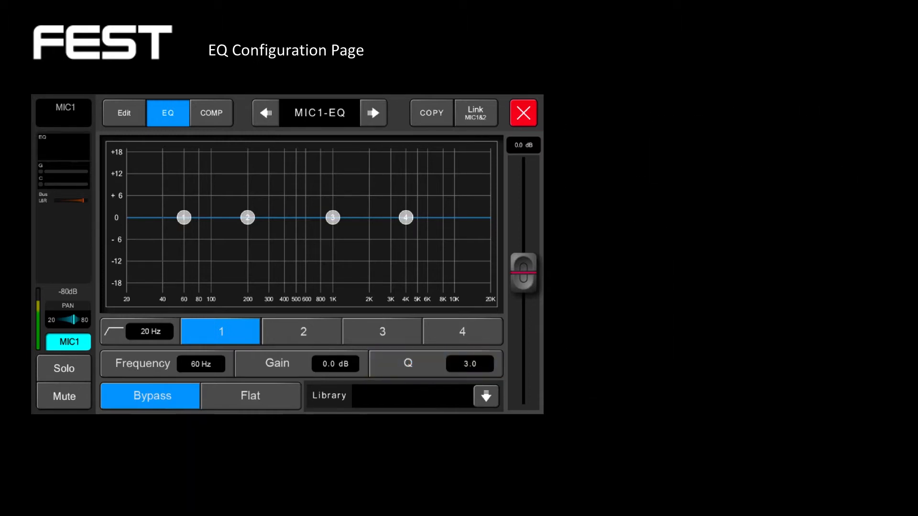
click(149, 396)
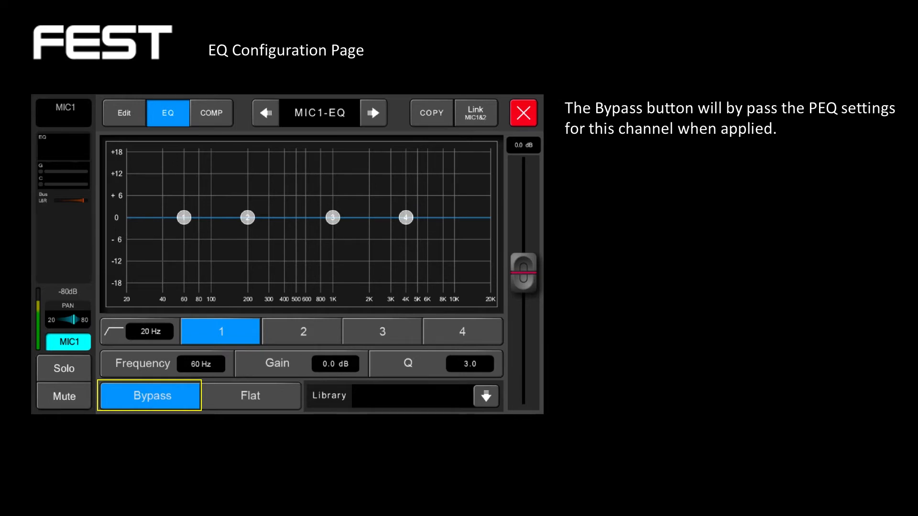
click(250, 396)
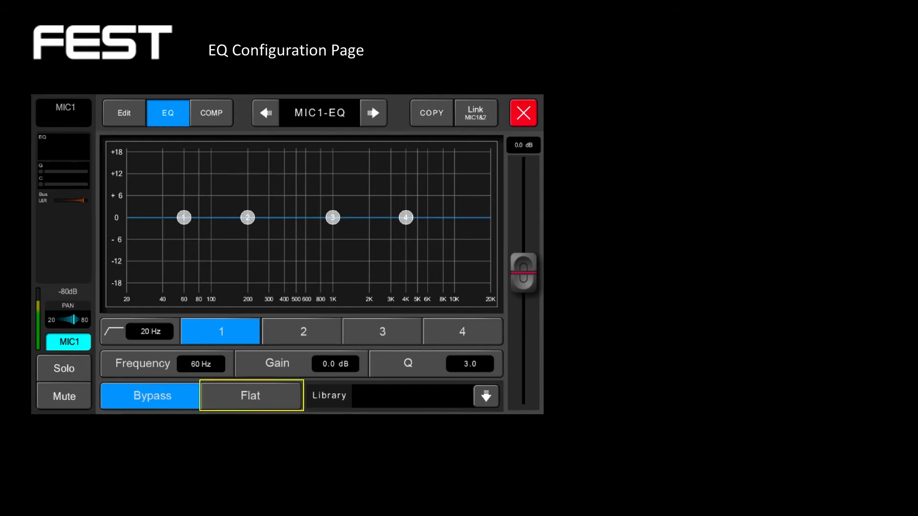
click(251, 396)
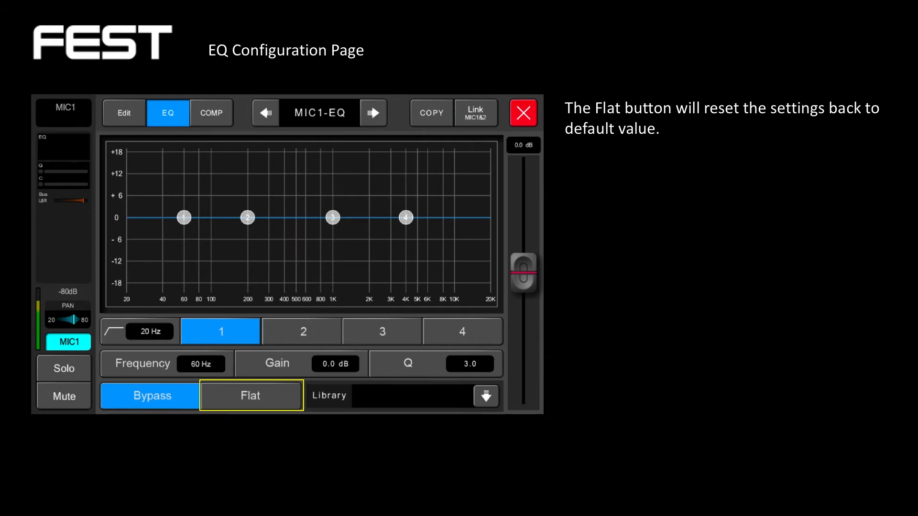
click(485, 397)
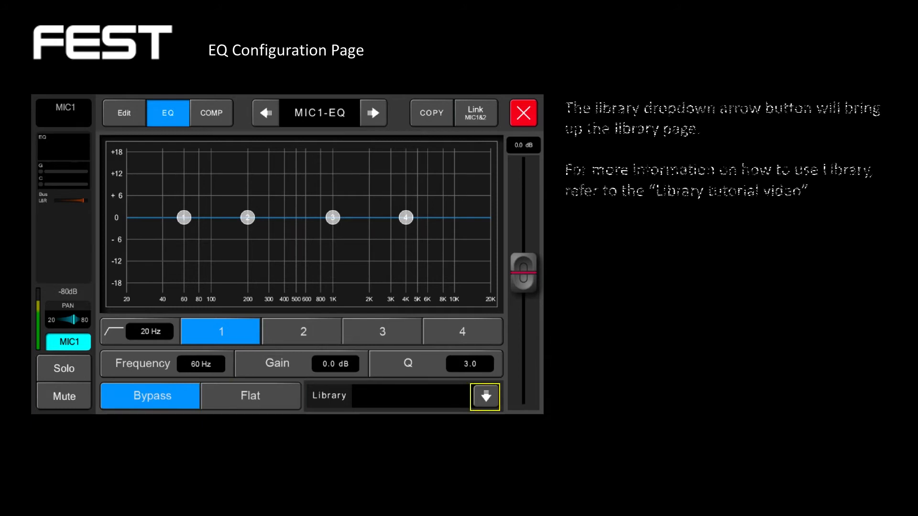